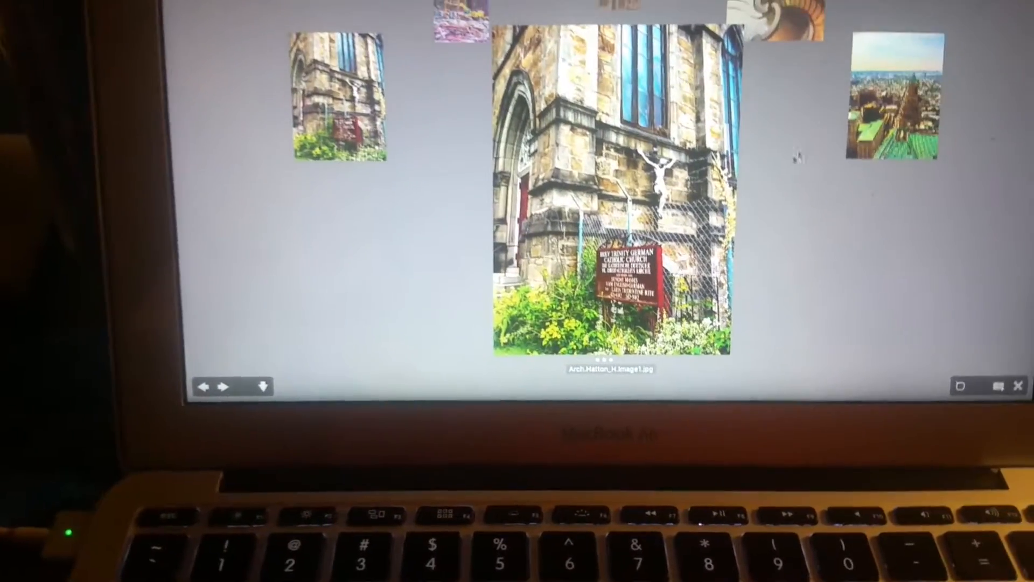
Advance from the church facade to the spiral staircase photo in Review Mode
left_click(223, 387)
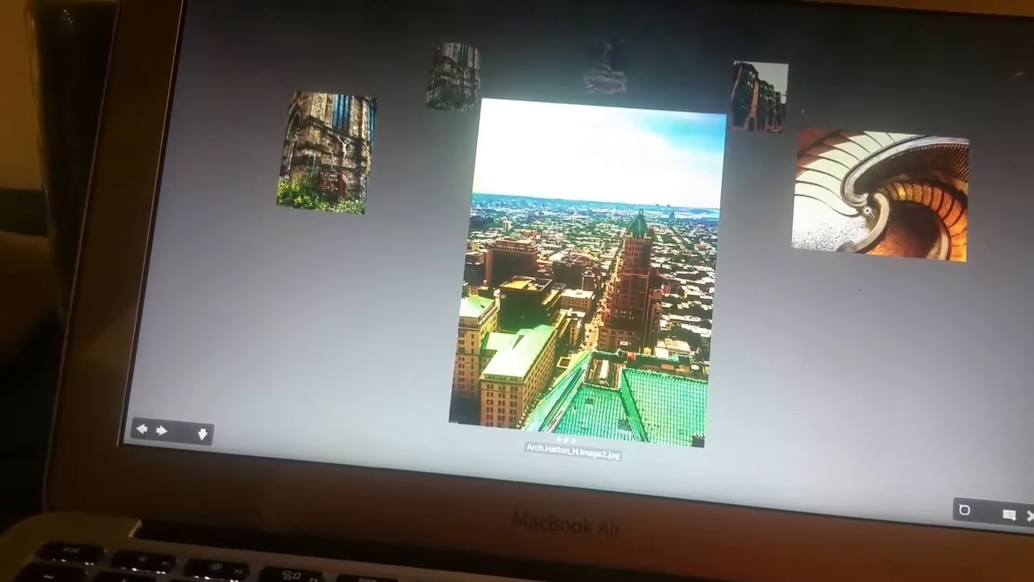
left_click(162, 435)
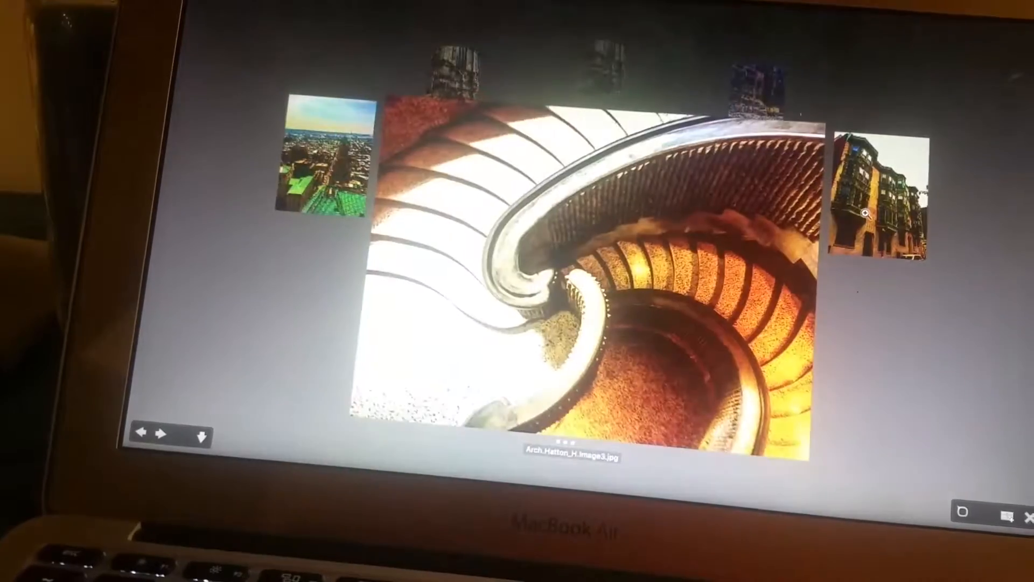
left_click(163, 433)
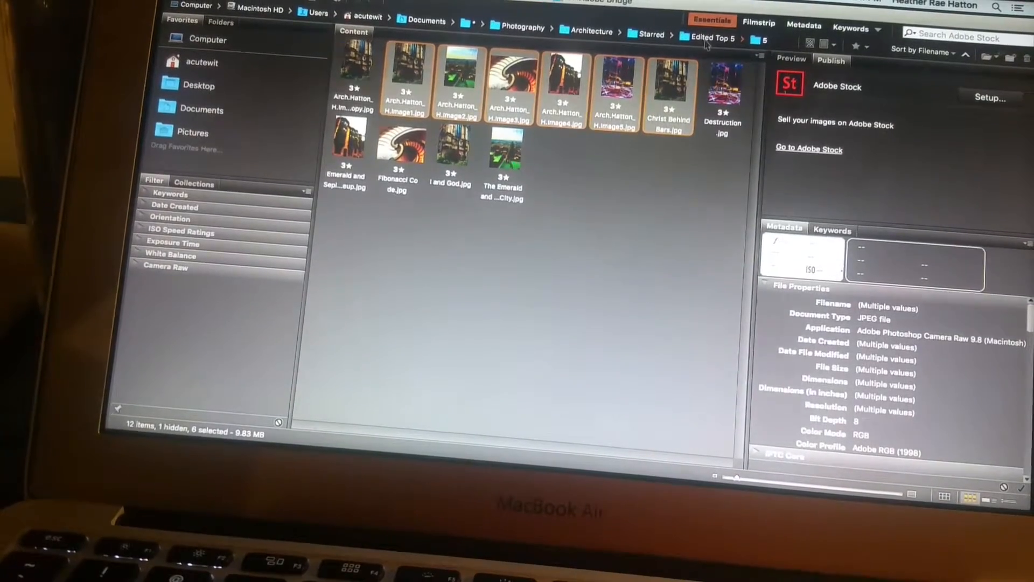
Navigate up to Documents, open the K and P folder, and view its artworks in Review Mode
left_click(711, 38)
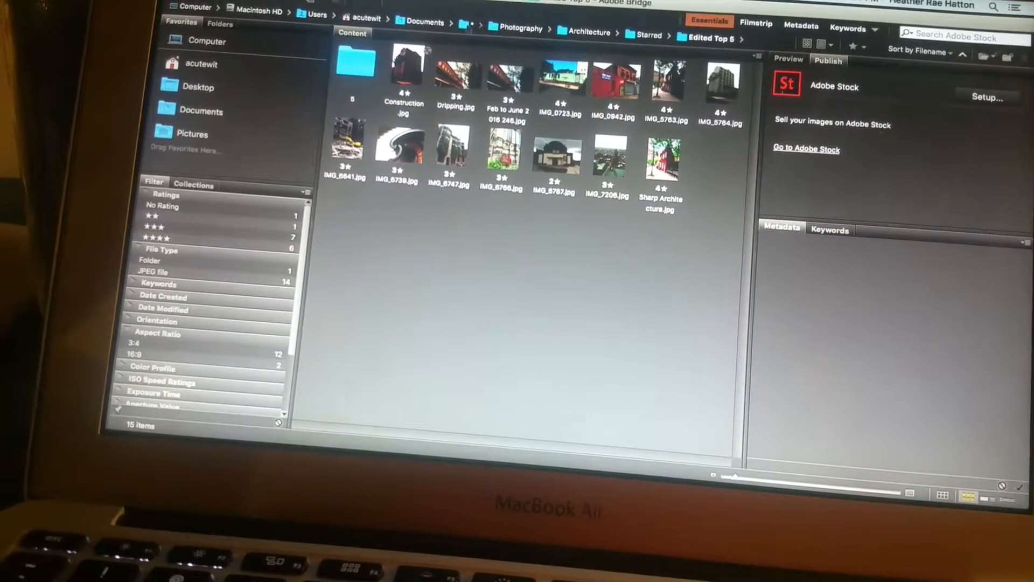
left_click(423, 22)
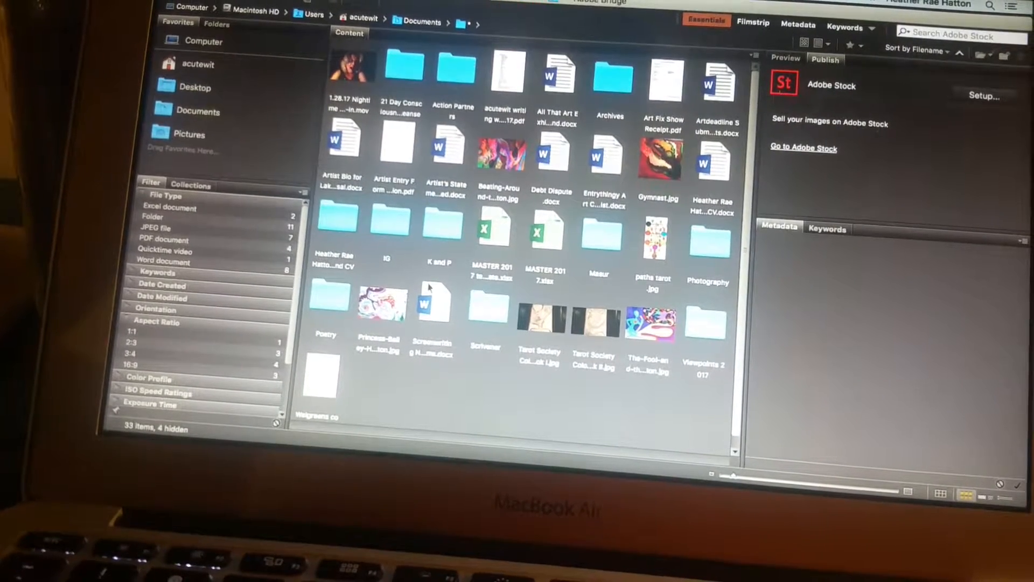
left_click(441, 231)
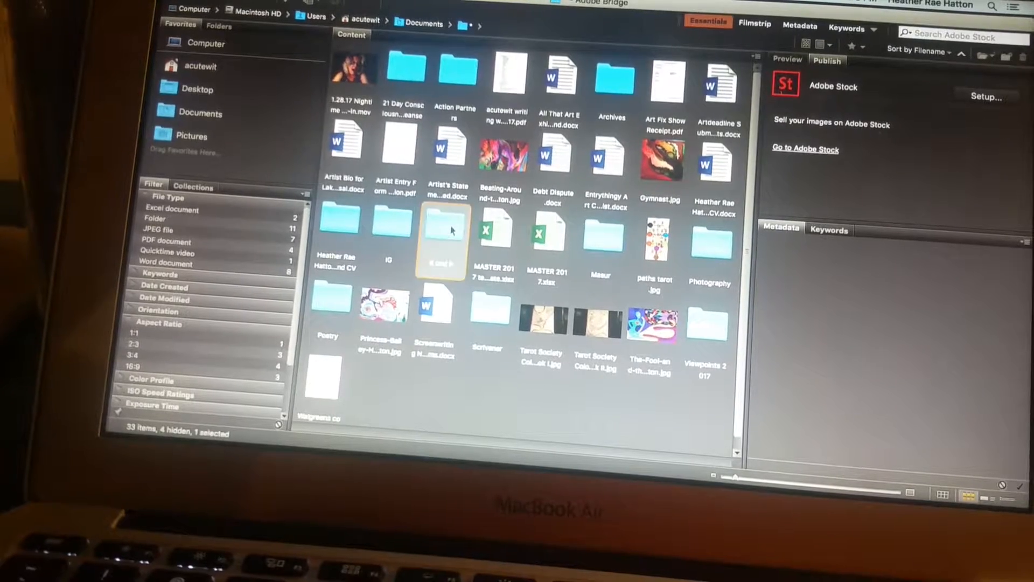
double_click(441, 232)
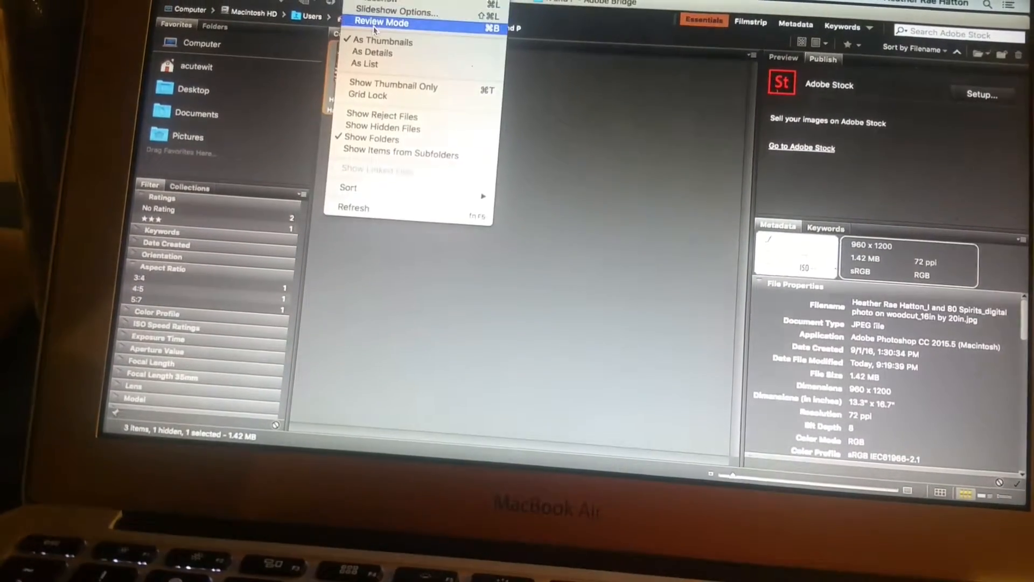
left_click(381, 22)
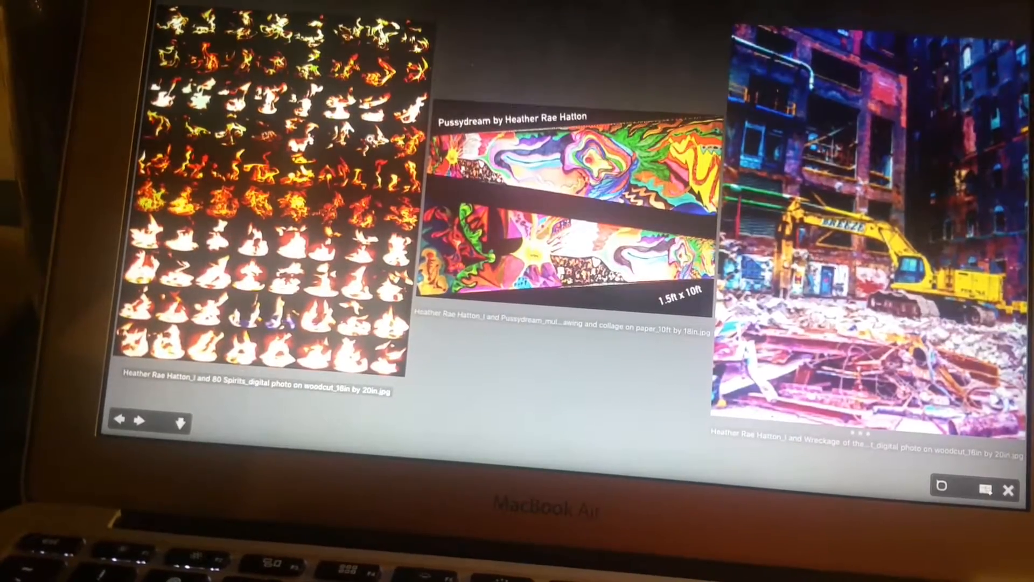